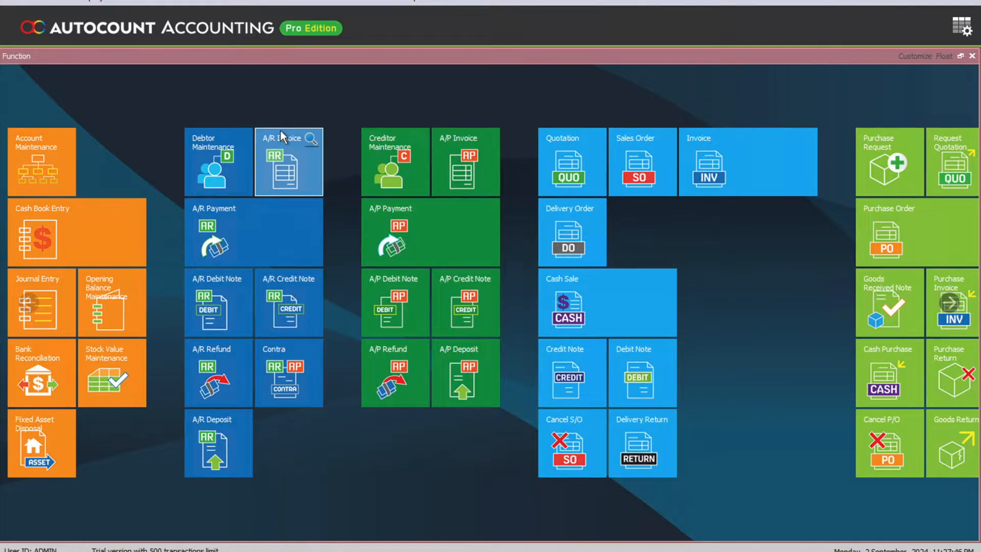
mouse_move(292, 72)
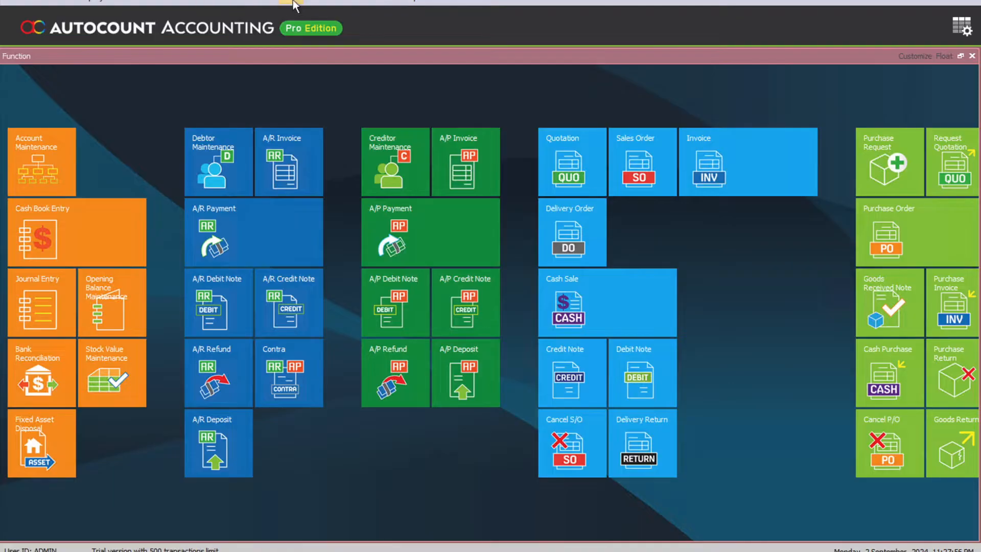
- Open AutoCount's Options dialog from the settings icon at the top right
left_click(288, 3)
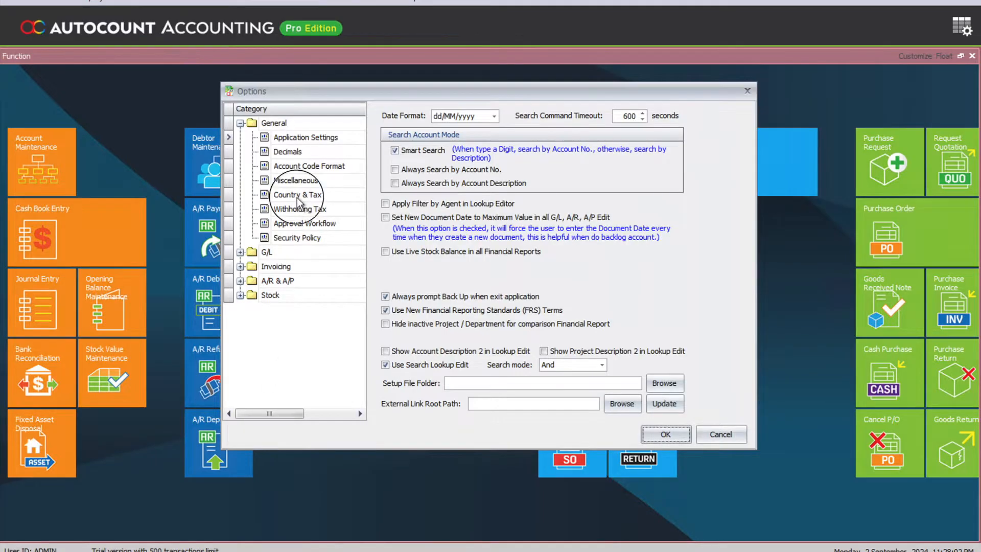
- Review Country & Tax e-Invoice settings: enabled from 01/08/2024, relaxation period until 31/01/2025
left_click(297, 194)
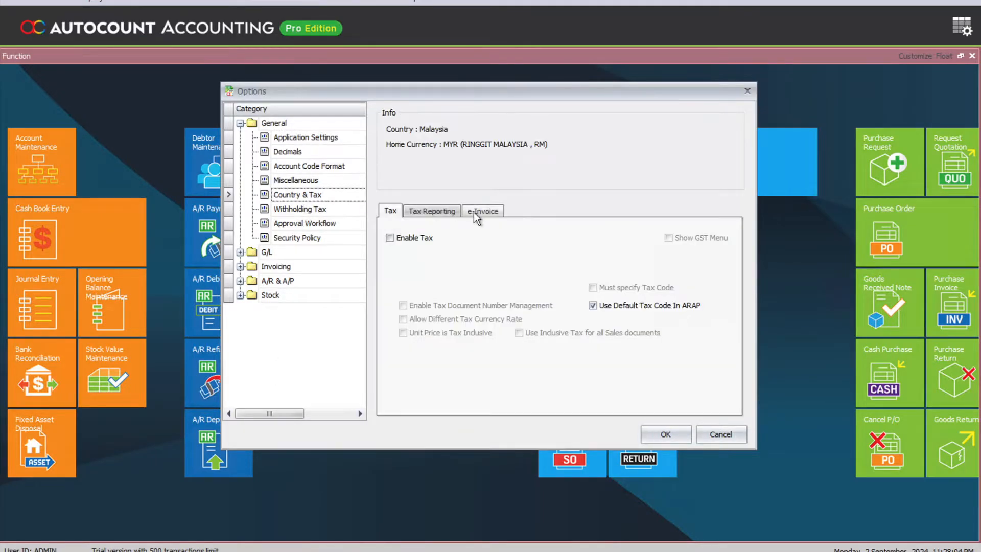
left_click(482, 211)
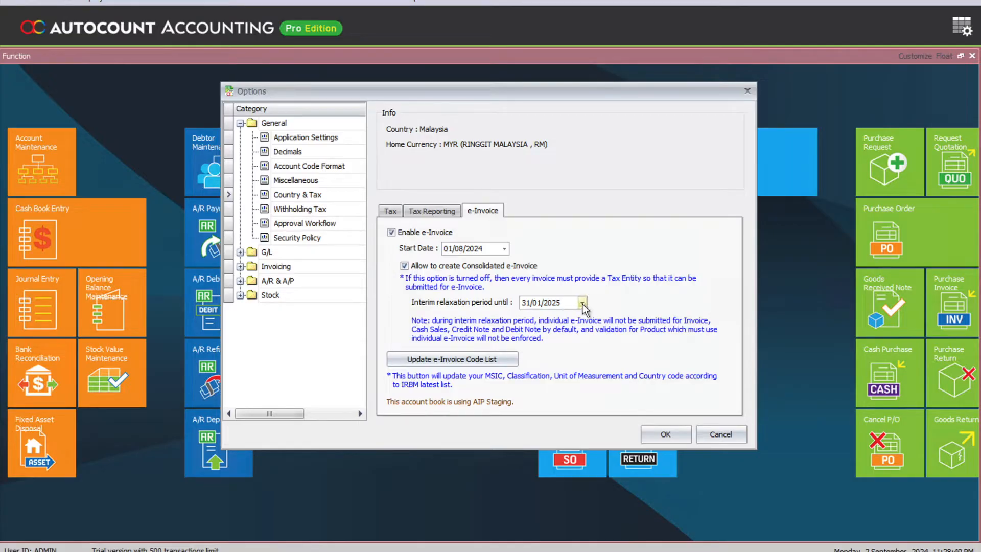
left_click(581, 302)
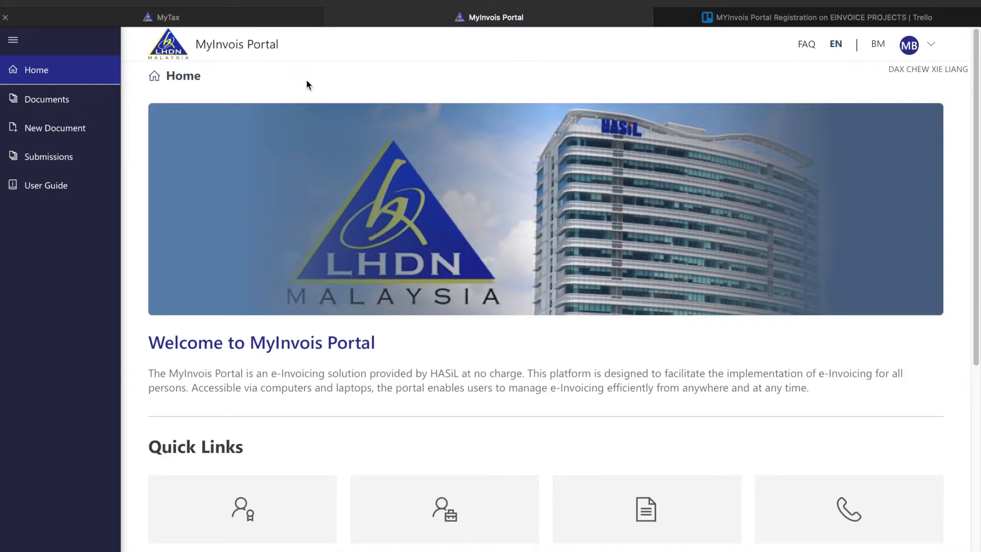
mouse_move(507, 92)
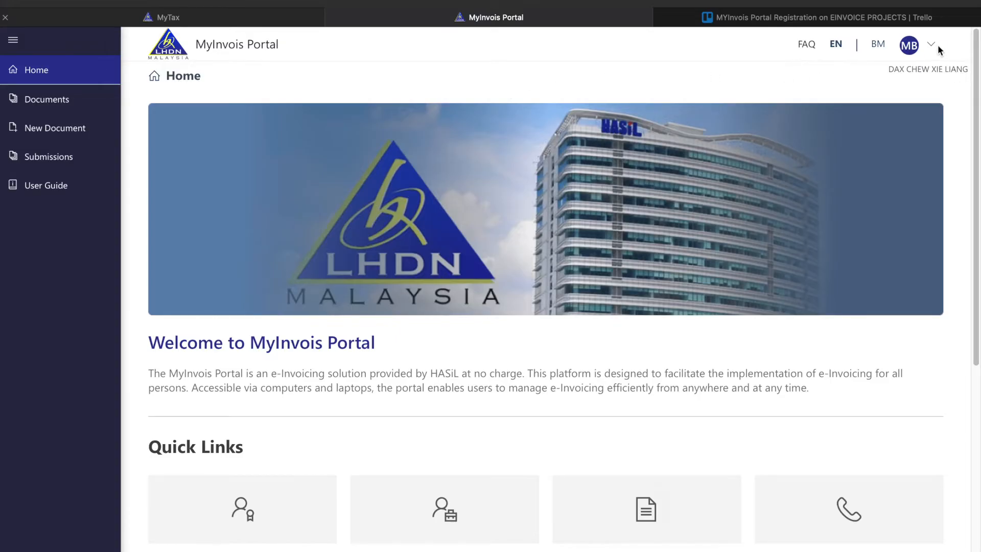
- View the MYCONSULT SDN BHD taxpayer profile and scroll to its Representatives section
left_click(932, 47)
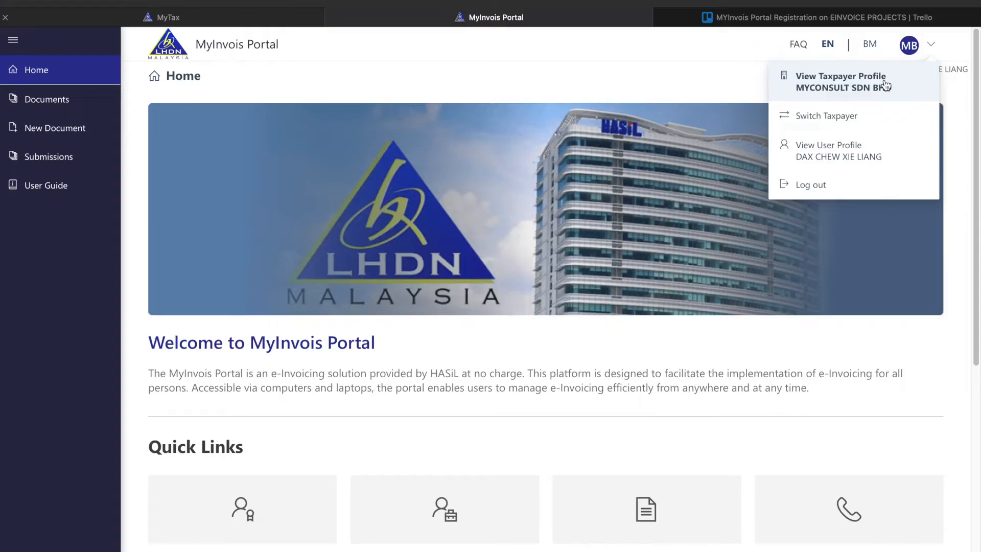
mouse_move(876, 150)
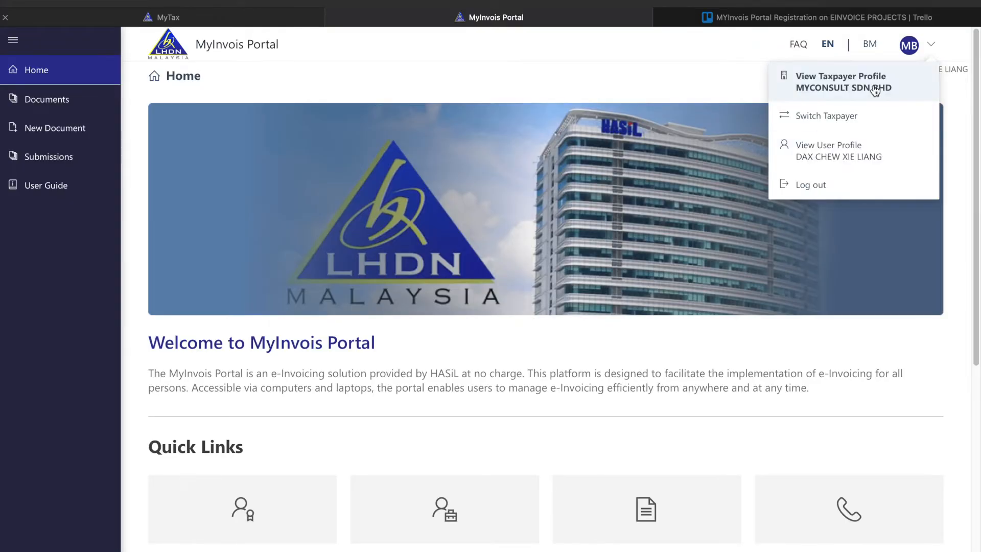
left_click(841, 81)
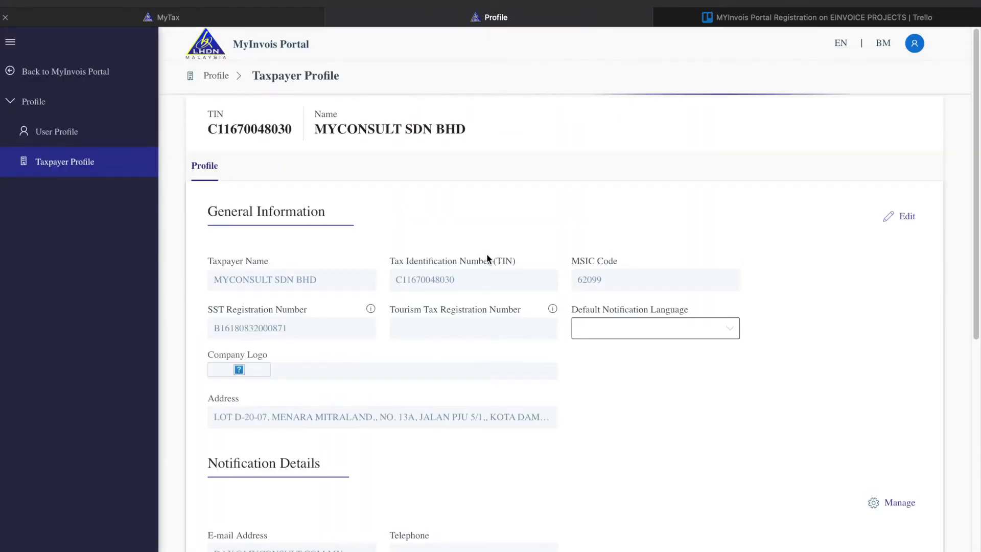
scroll("down", 3)
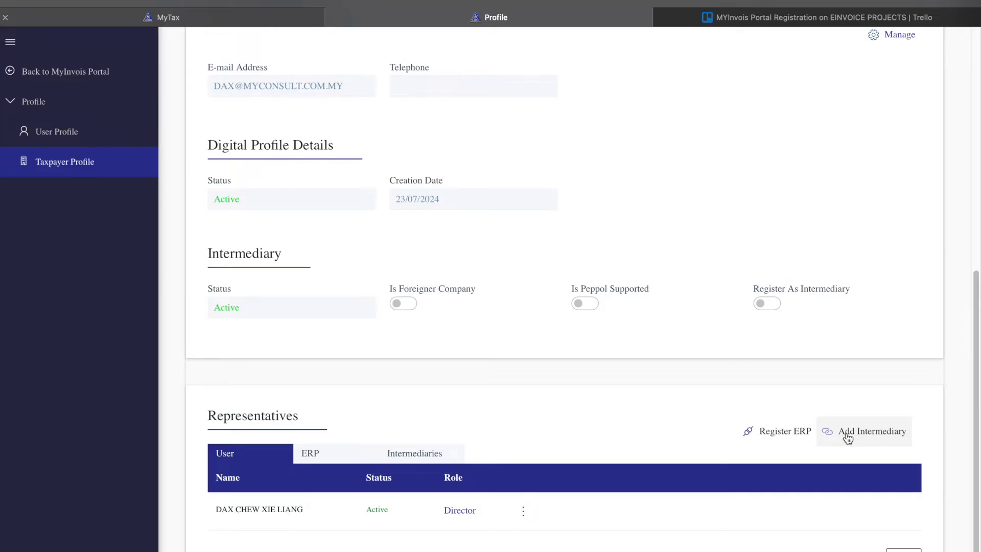
left_click(871, 432)
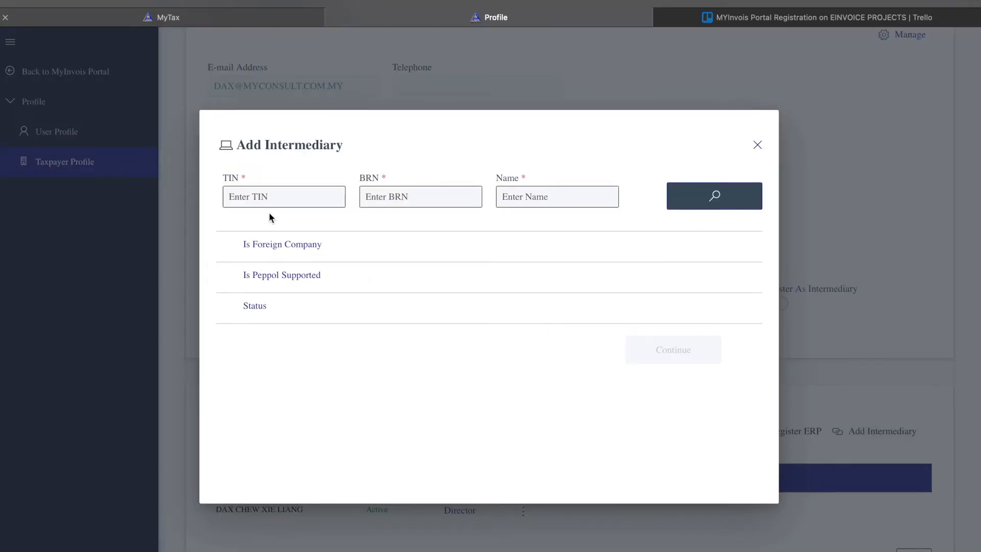
left_click(420, 196)
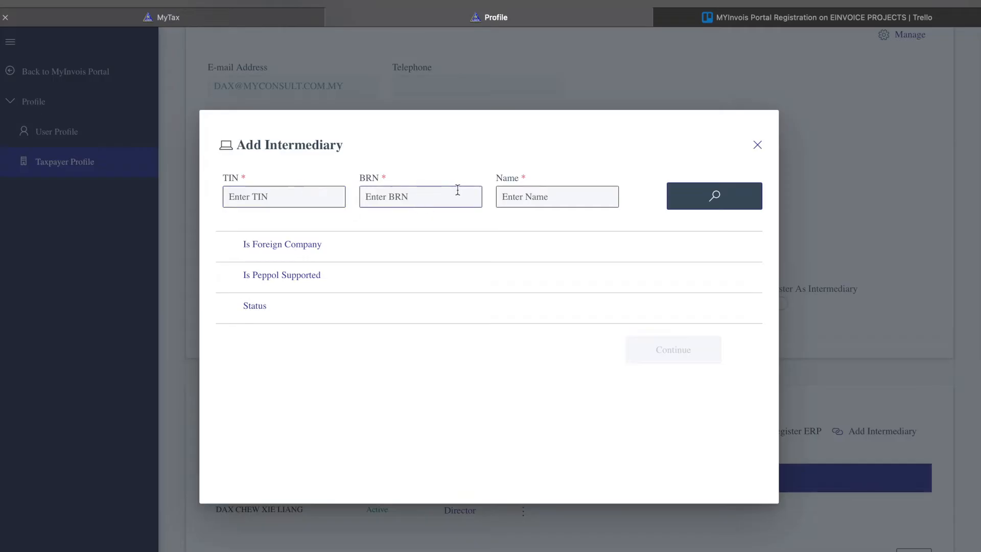
mouse_move(798, 25)
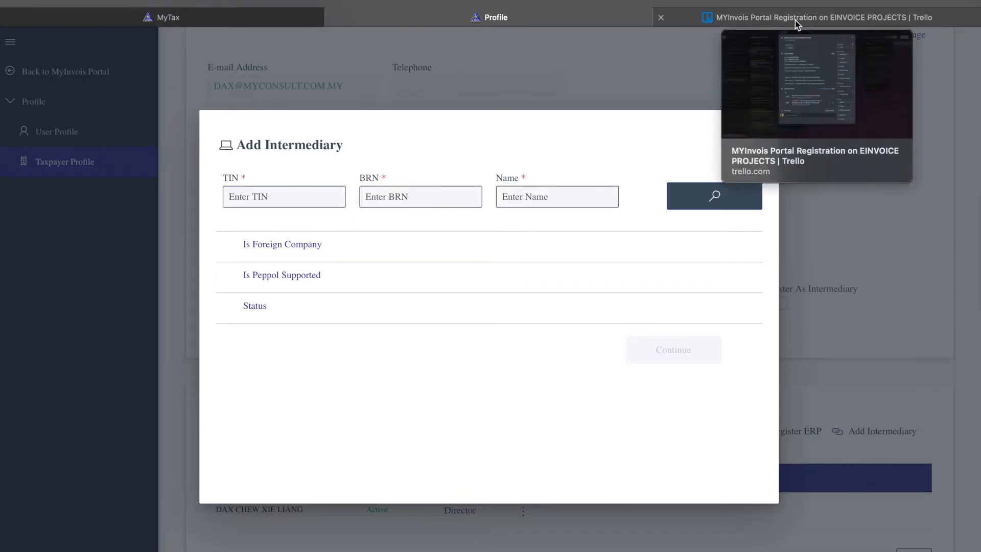
left_click(813, 17)
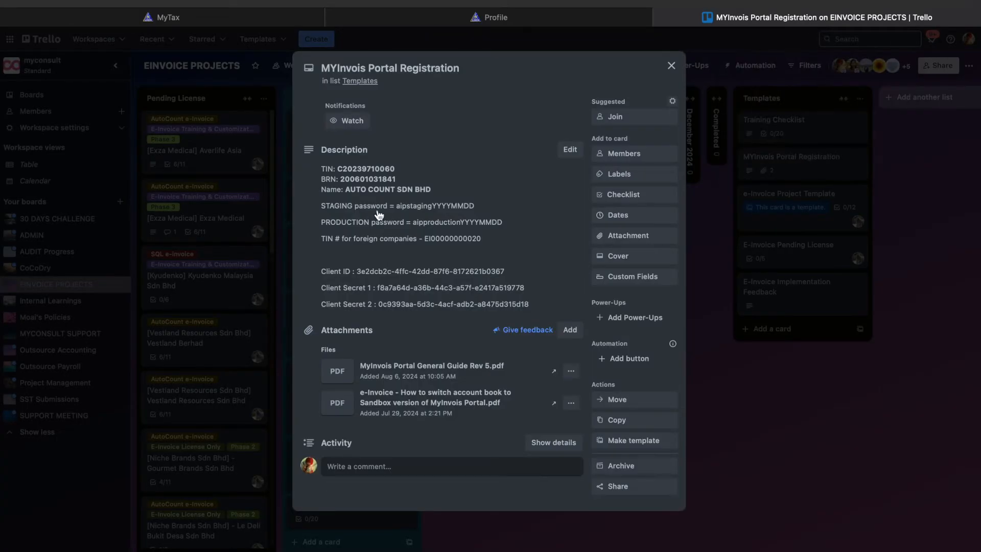
left_click(569, 150)
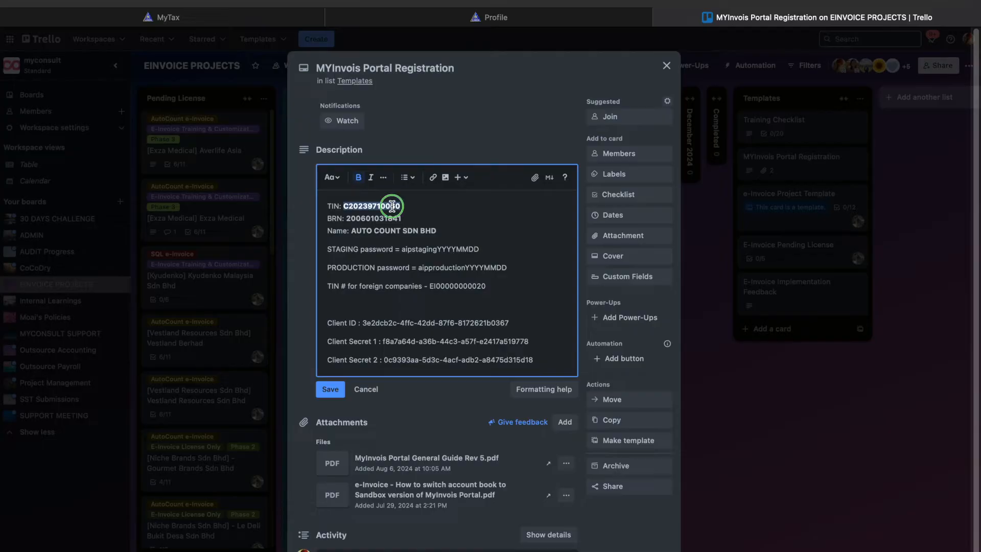
right_click(389, 205)
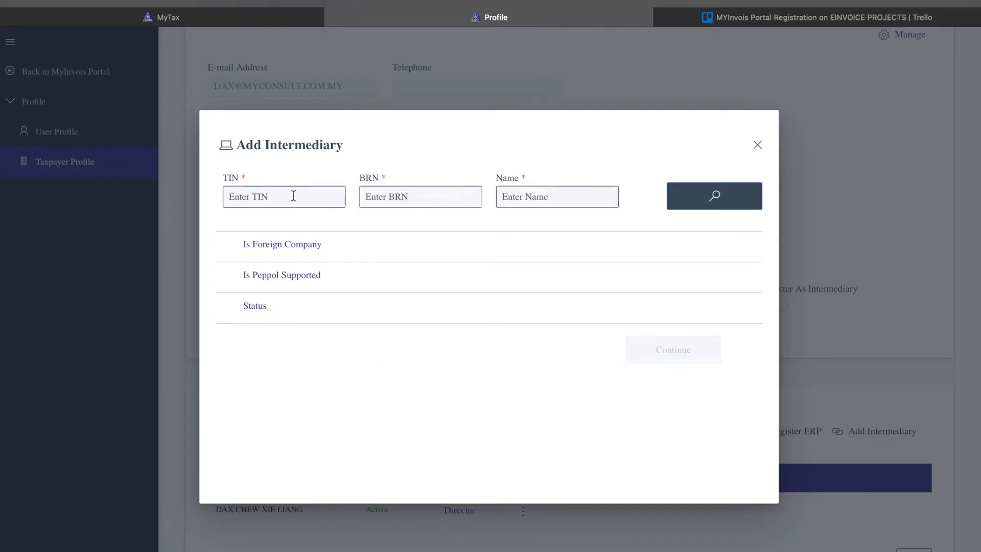
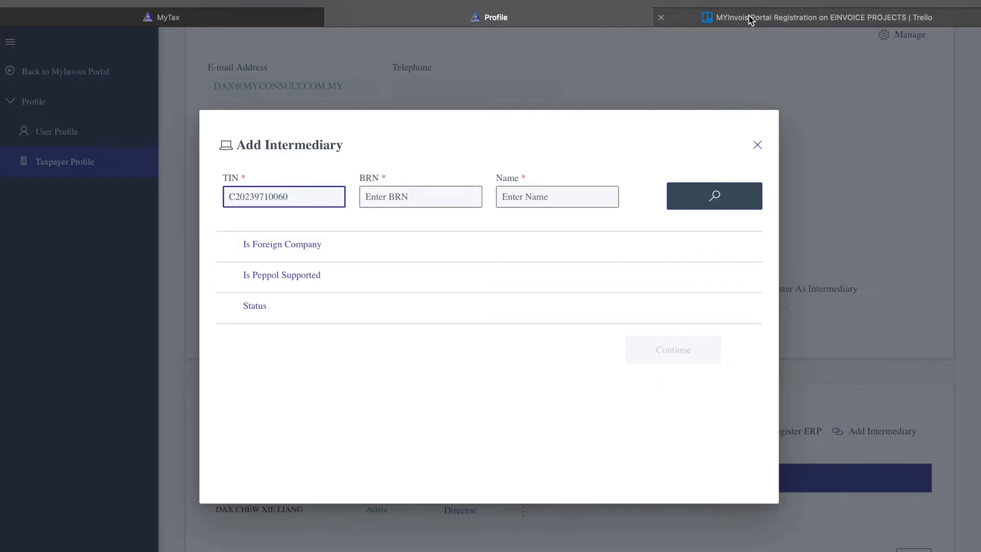
- Fill in the BRN and name AUTO COUNT SDN BHD, with the lookup showing it active
left_click(814, 17)
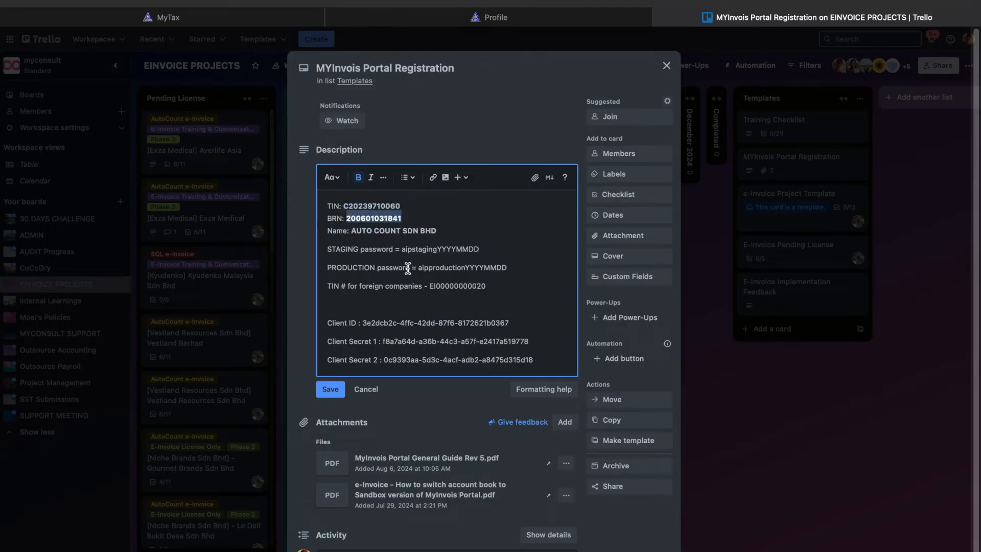
left_click(491, 17)
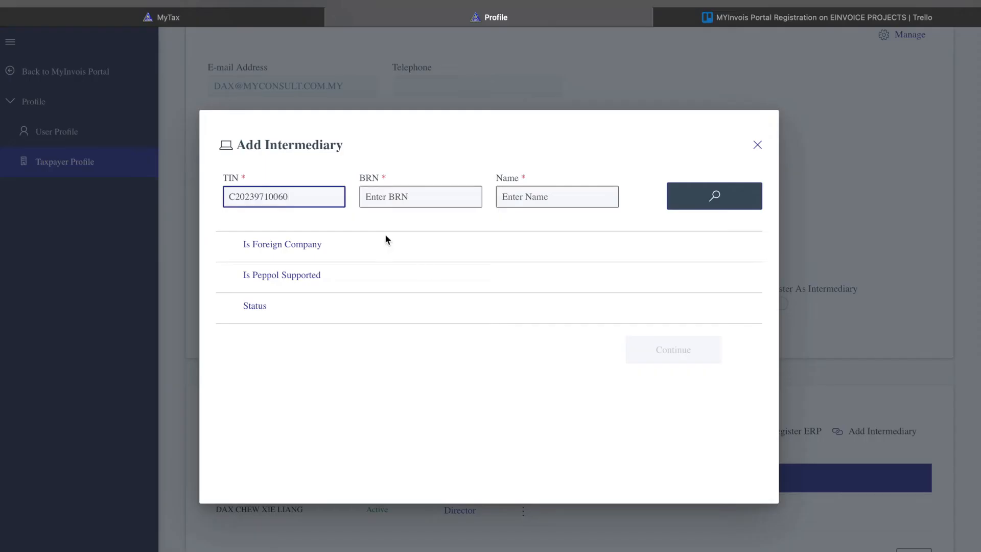
left_click(816, 17)
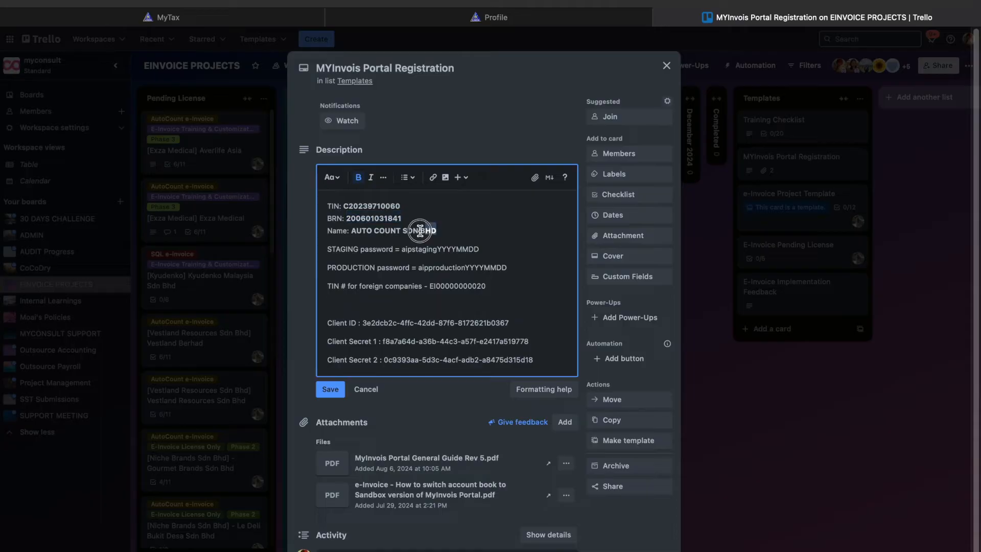
double_click(394, 231)
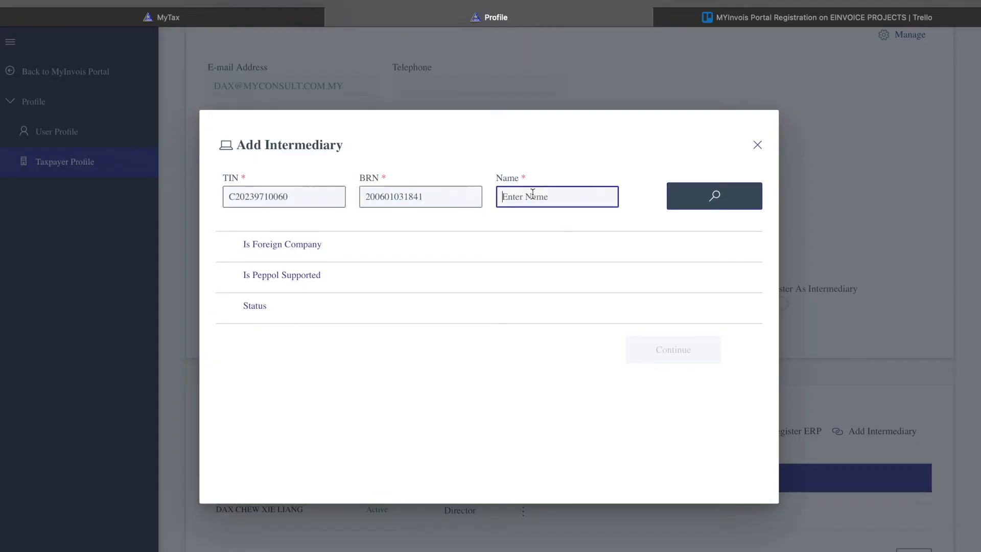
left_click(715, 197)
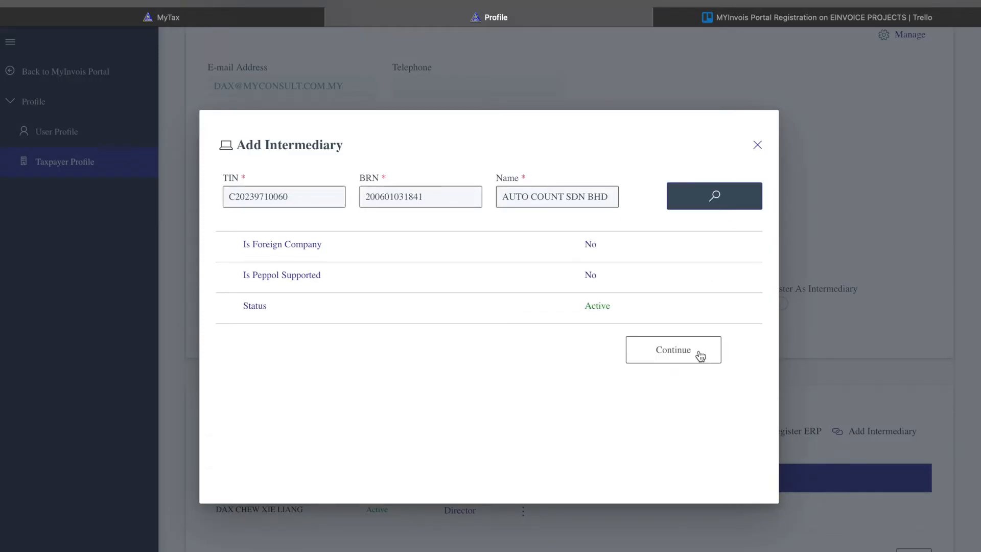
- Set representation from 02/09/2024 to 02/09/2027 and allow Document - Submit
left_click(673, 350)
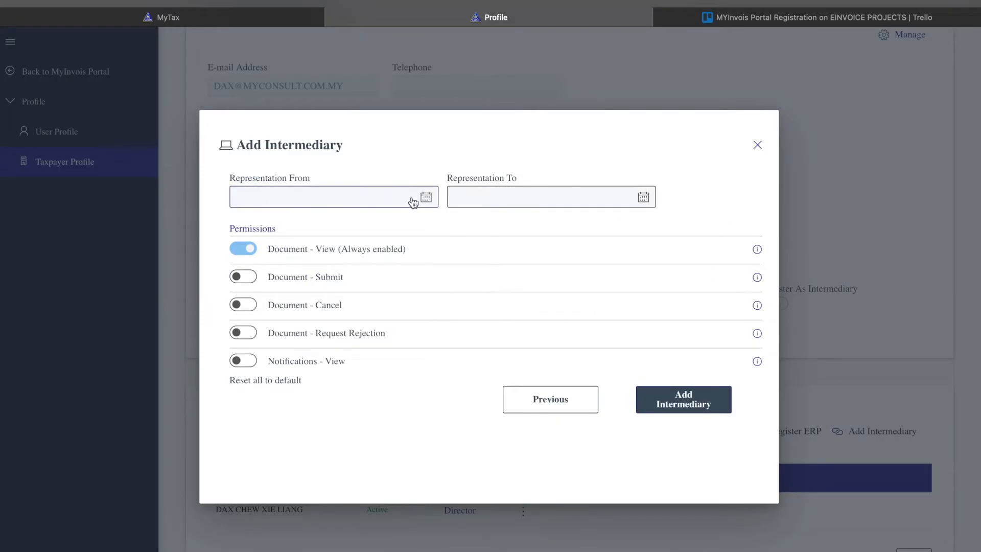
left_click(427, 196)
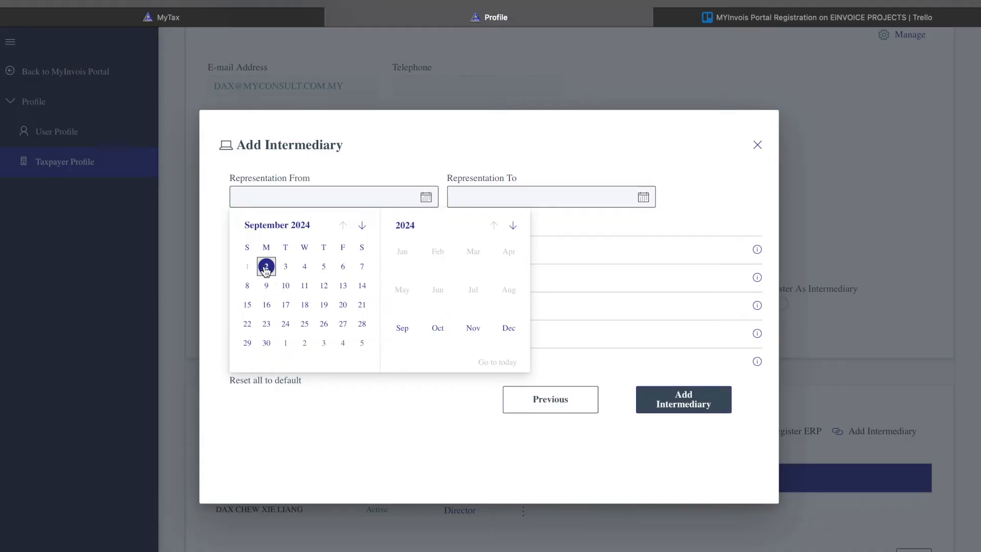
left_click(265, 266)
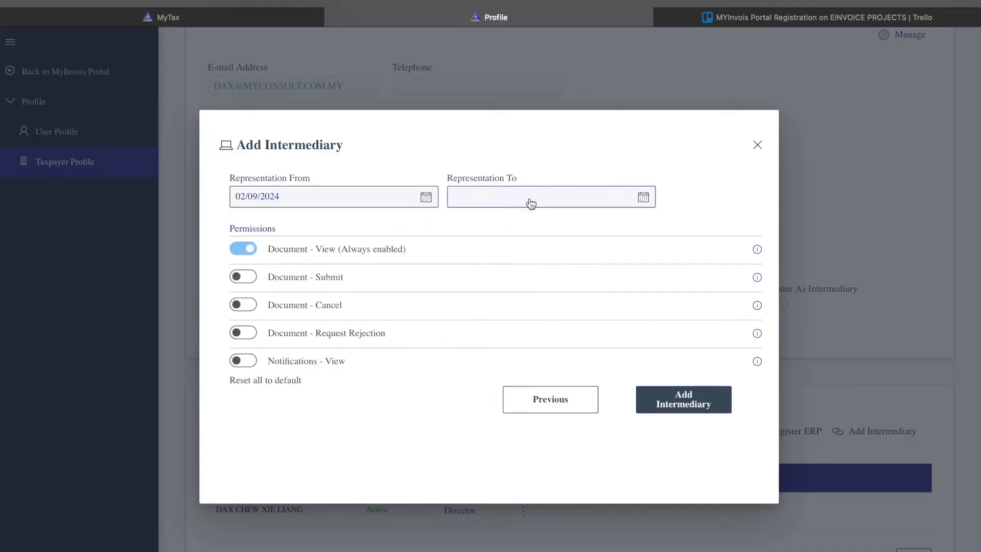
left_click(551, 196)
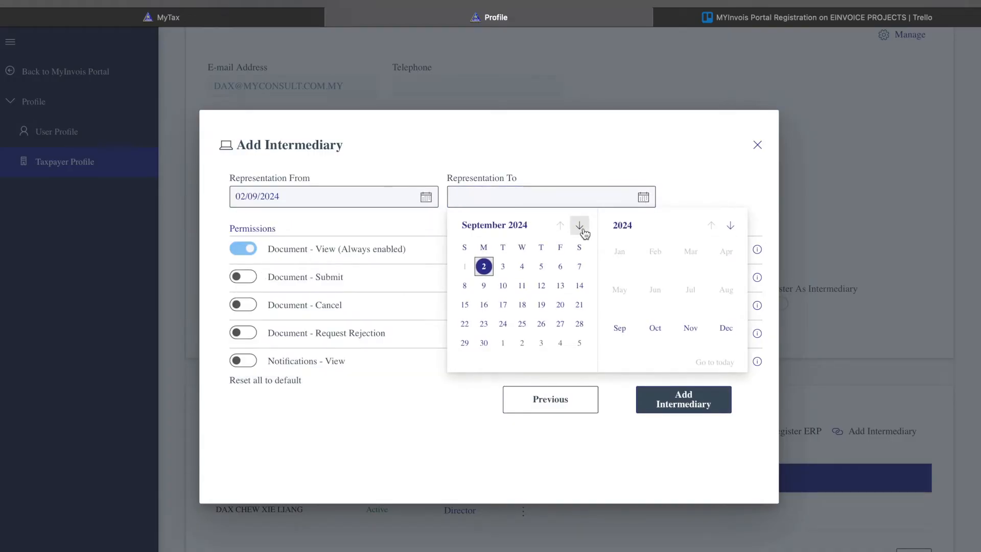
left_click(730, 225)
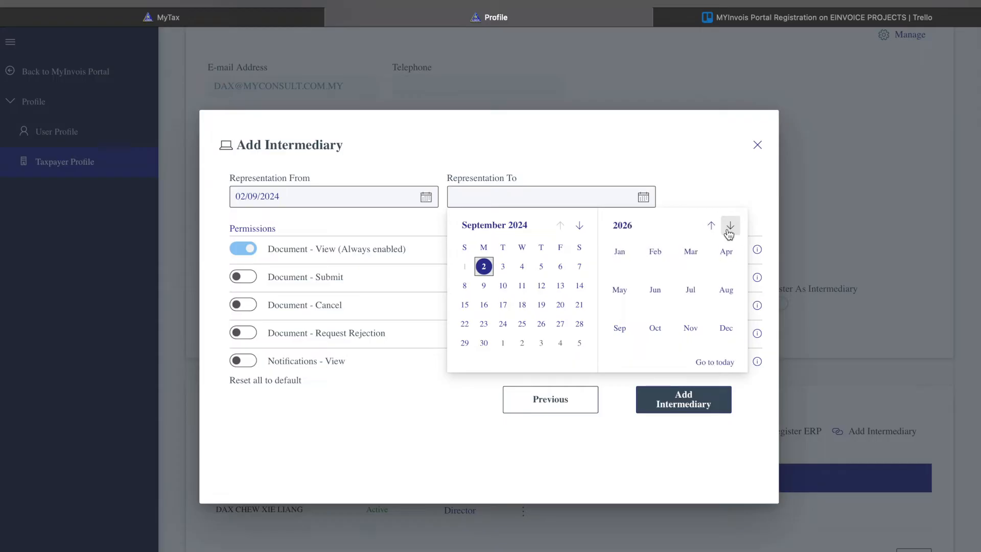
left_click(729, 225)
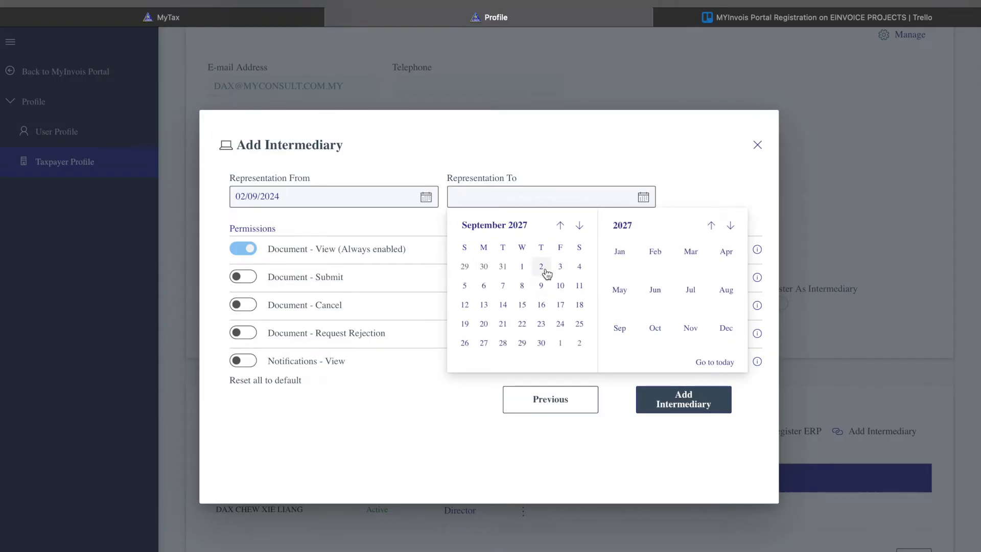
left_click(541, 266)
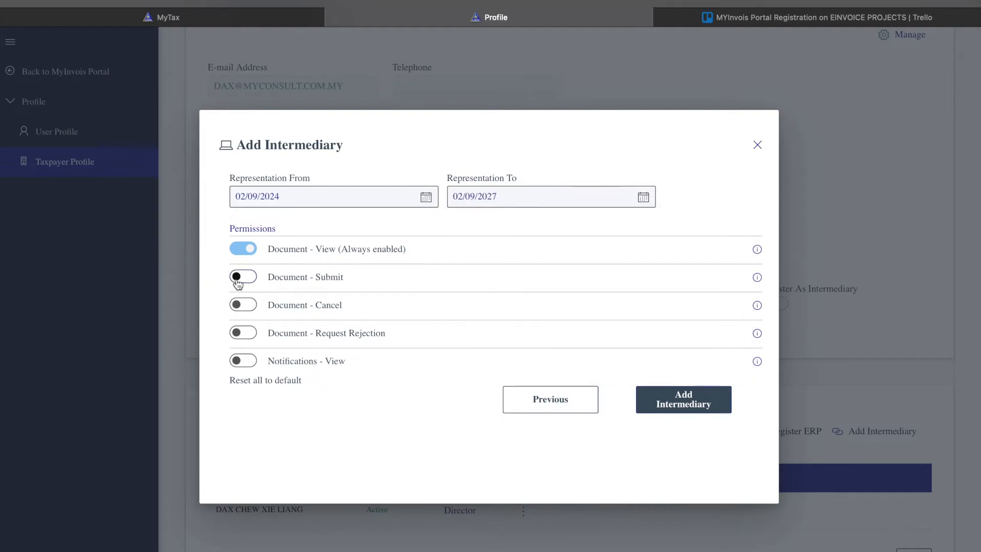
left_click(243, 304)
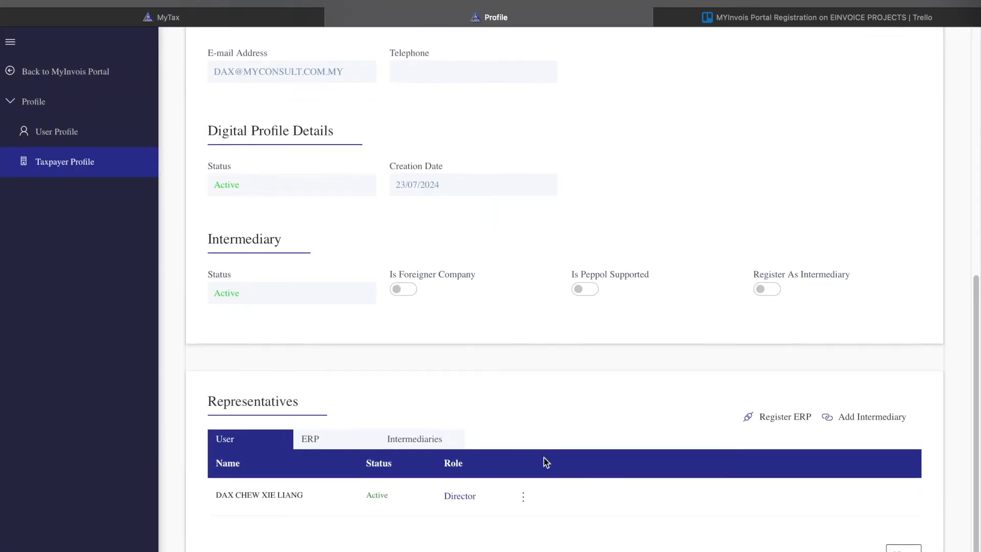
- Show the Intermediaries list with AUTO COUNT SDN BHD active, appointed 2/9/2024–2/9/2027
left_click(414, 438)
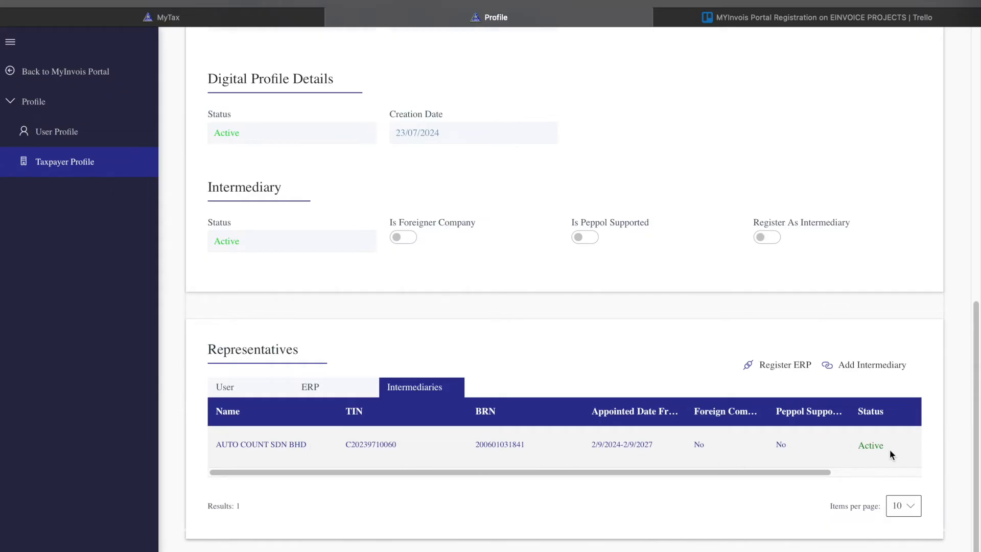
mouse_move(440, 396)
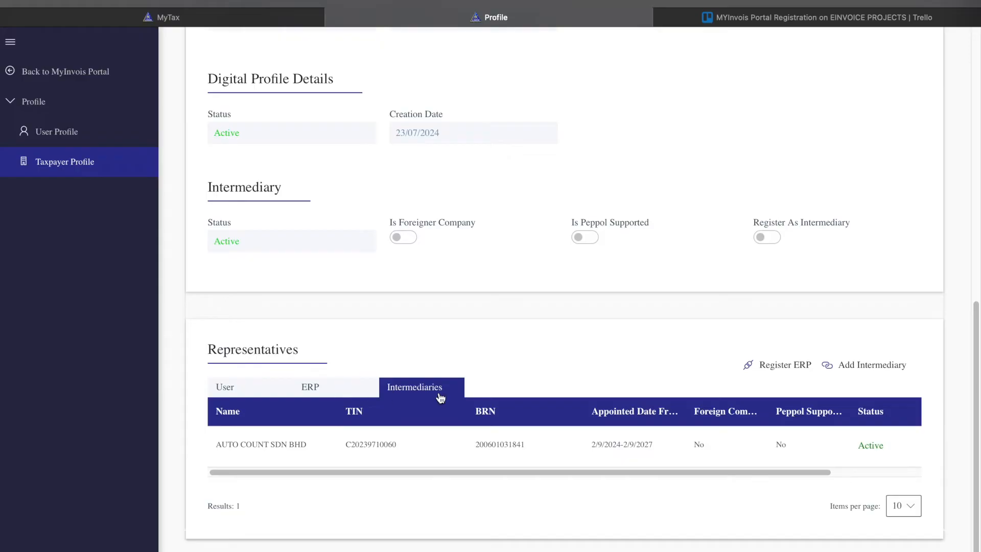
mouse_move(776, 364)
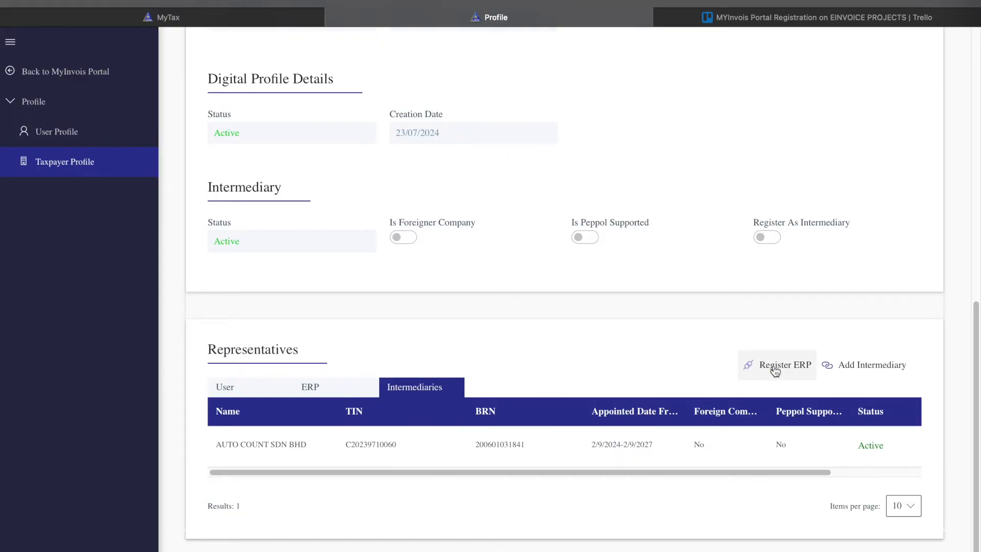
- Register a new ERP named 'autocount' with a 3 Year client secret expiration
left_click(776, 365)
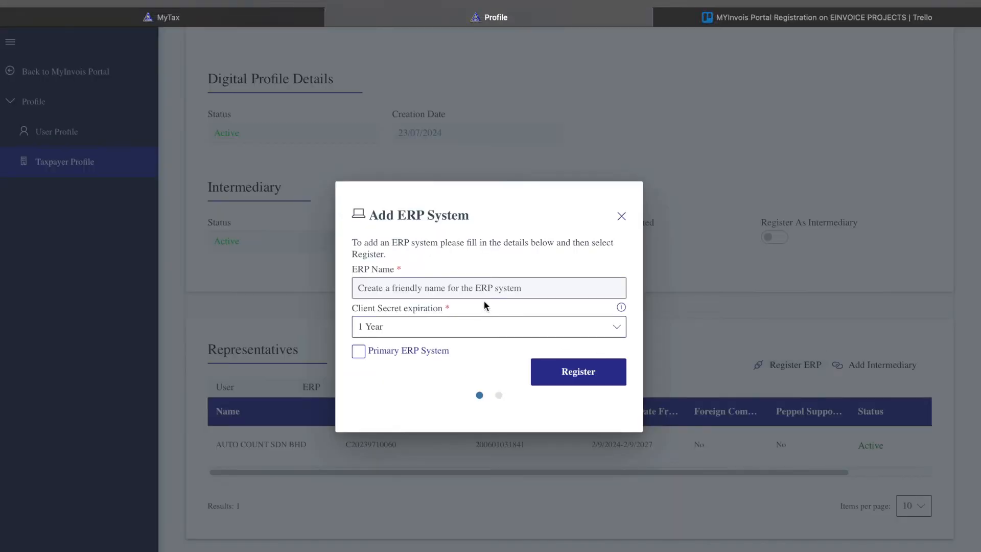
left_click(488, 288)
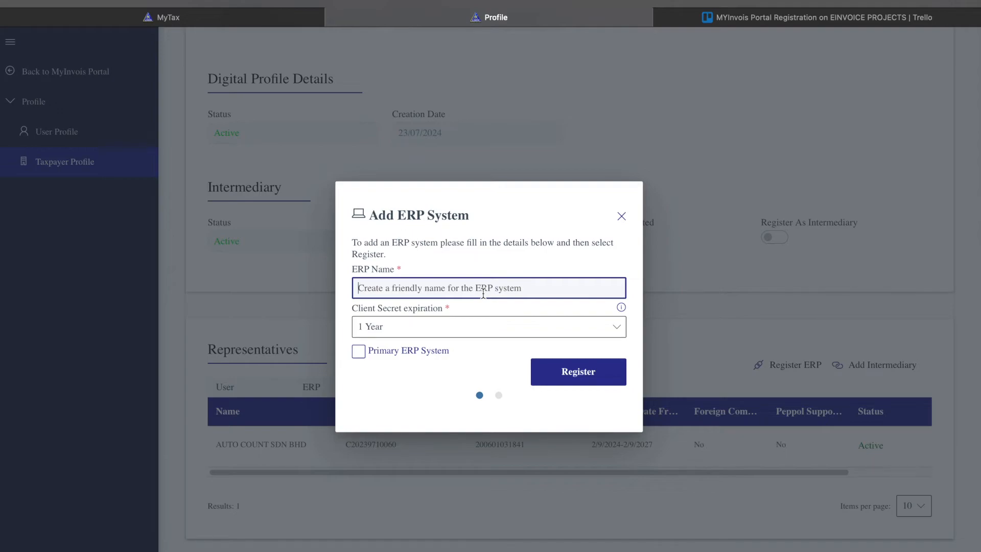
type("auto")
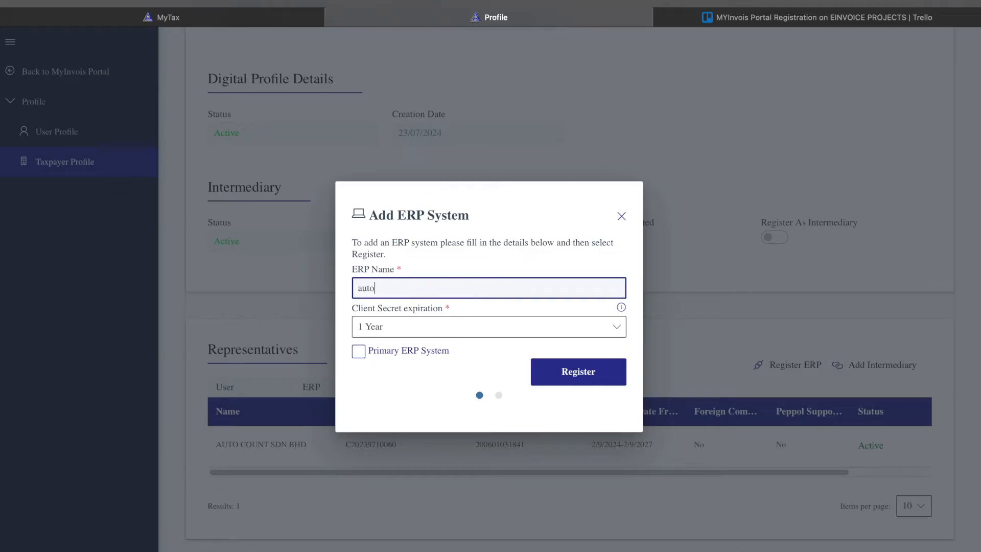
type("count")
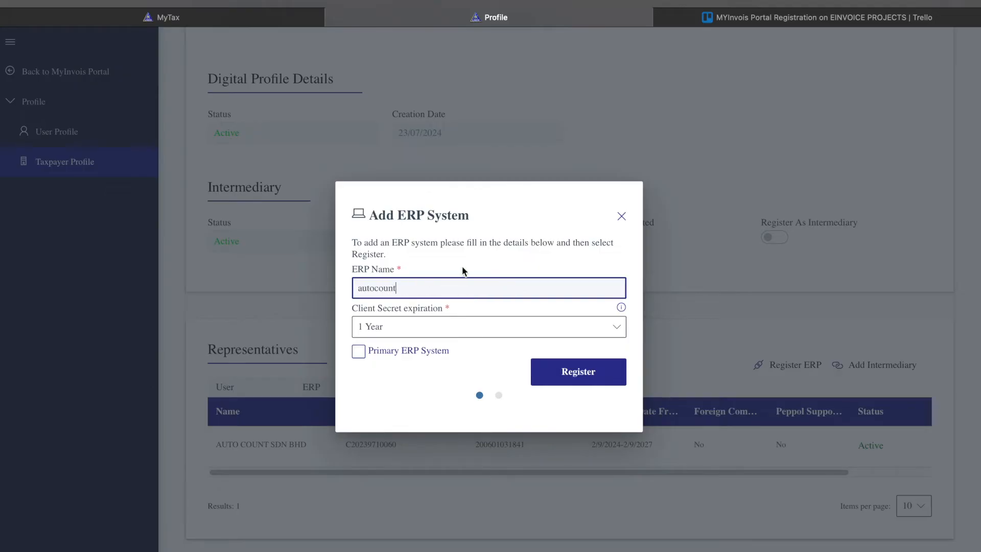
left_click(489, 327)
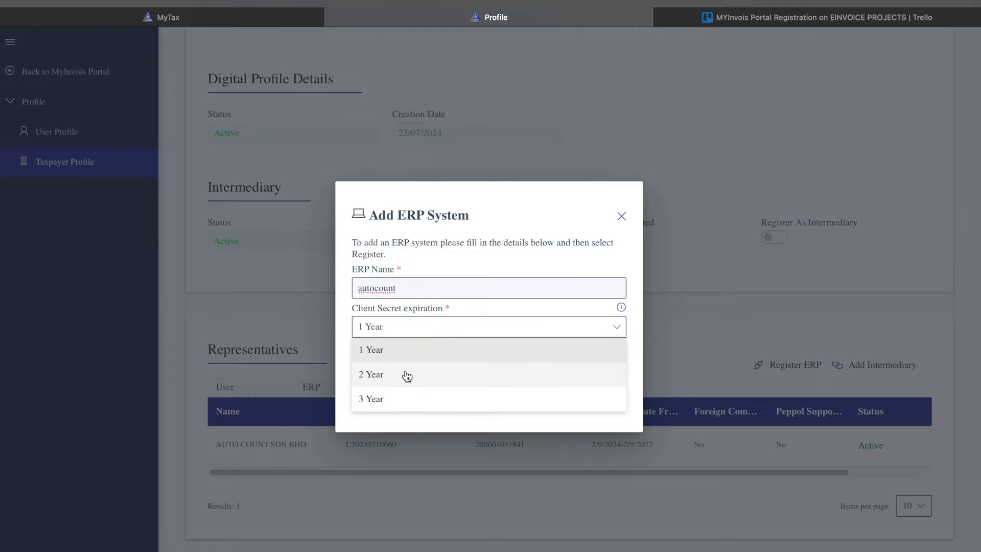
mouse_move(401, 406)
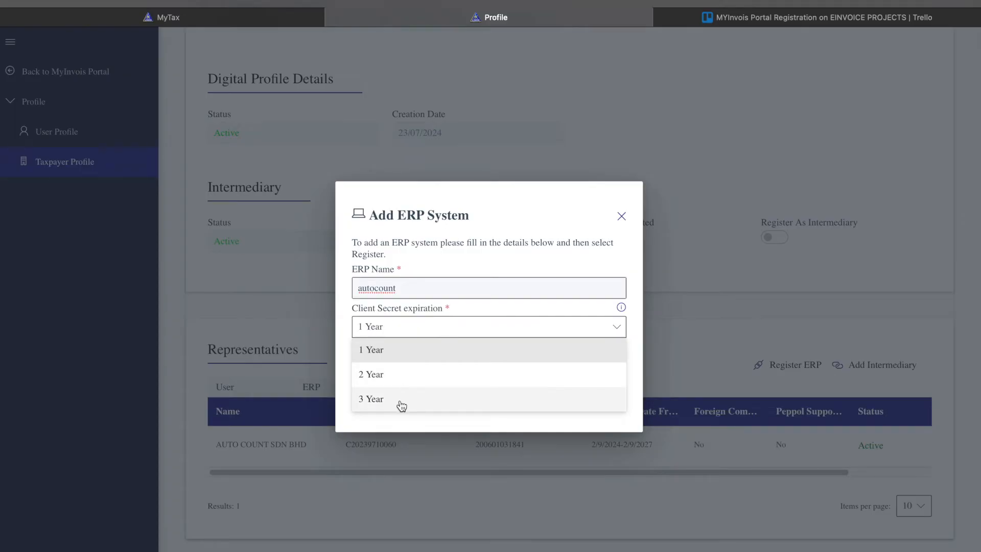
left_click(370, 398)
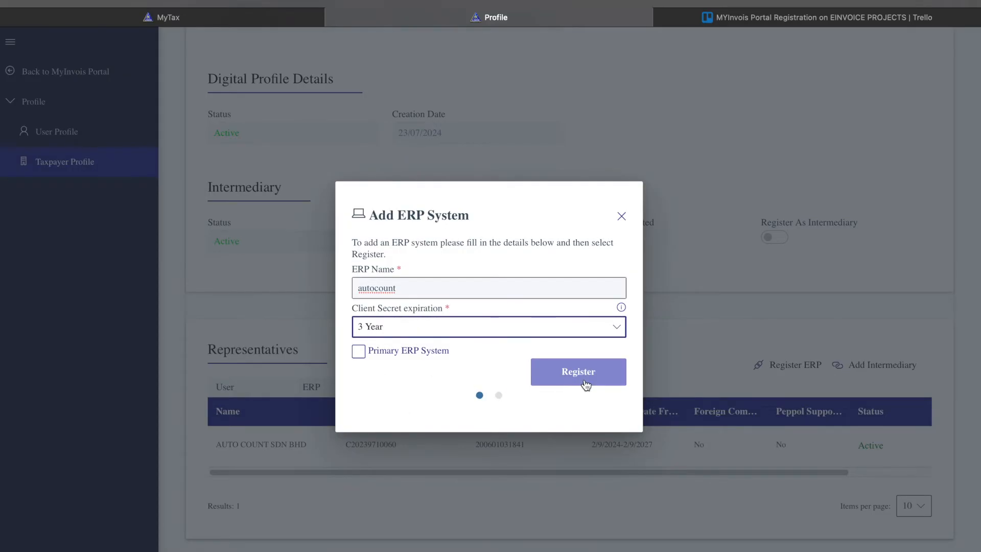
- Submit the autocount ERP registration, confirm the client ID and secrets are saved, and finish
left_click(577, 372)
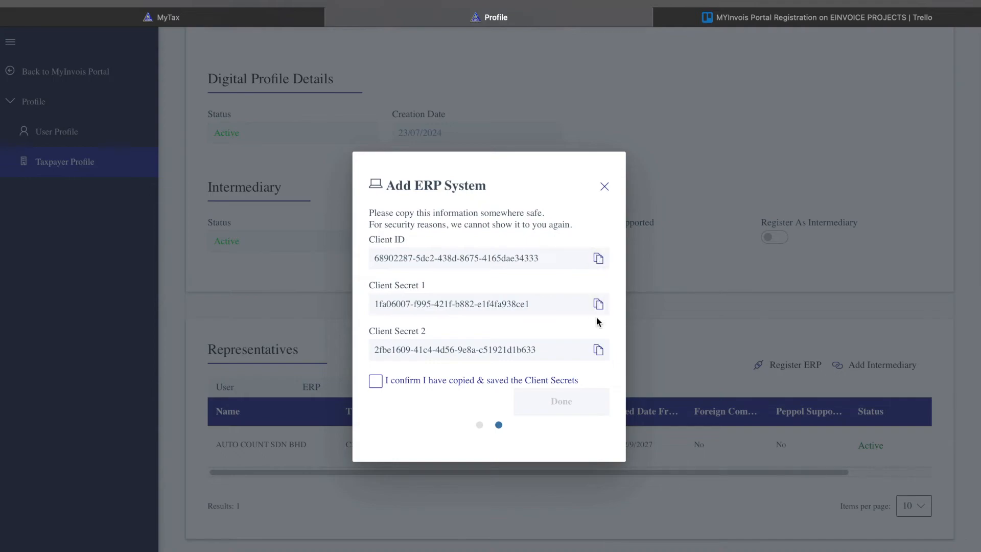
left_click(376, 382)
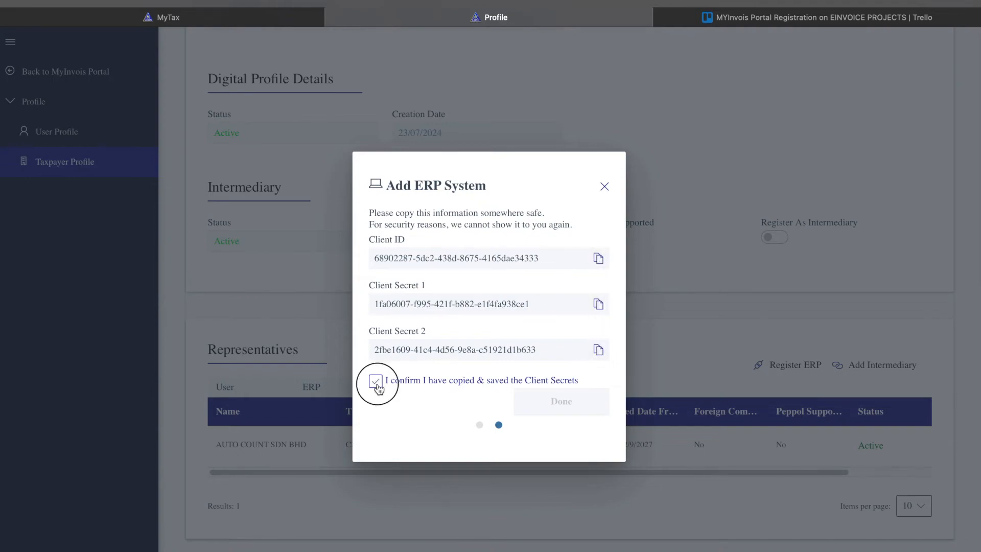
left_click(375, 381)
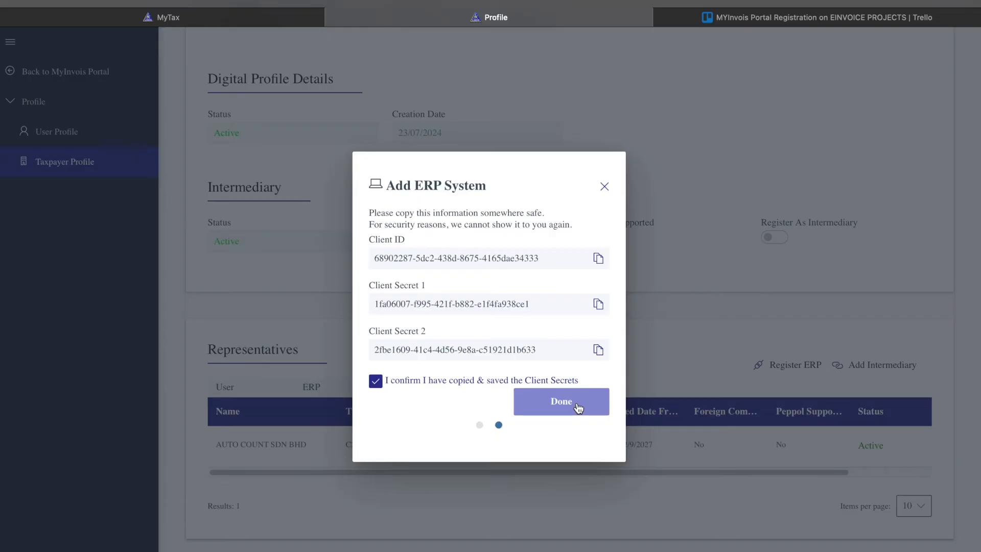
left_click(560, 401)
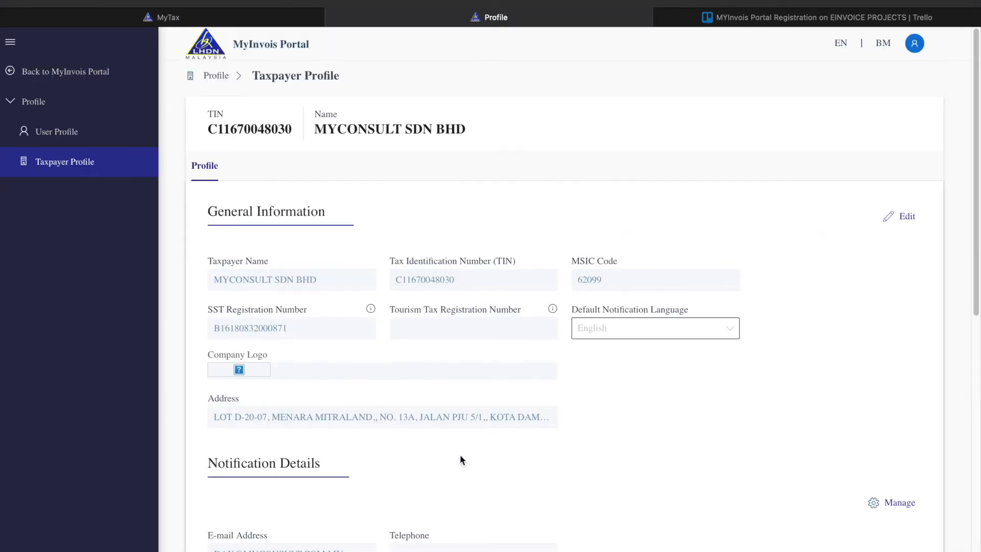
- Scroll to the ERP list showing autocount with its client ID and 2/9/2027 expiry
scroll("down", 3)
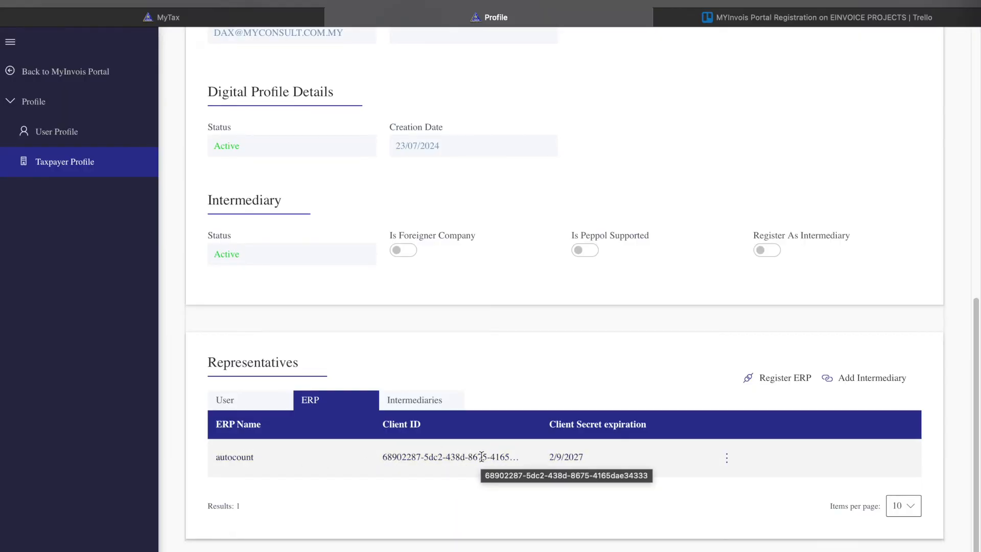
mouse_move(270, 461)
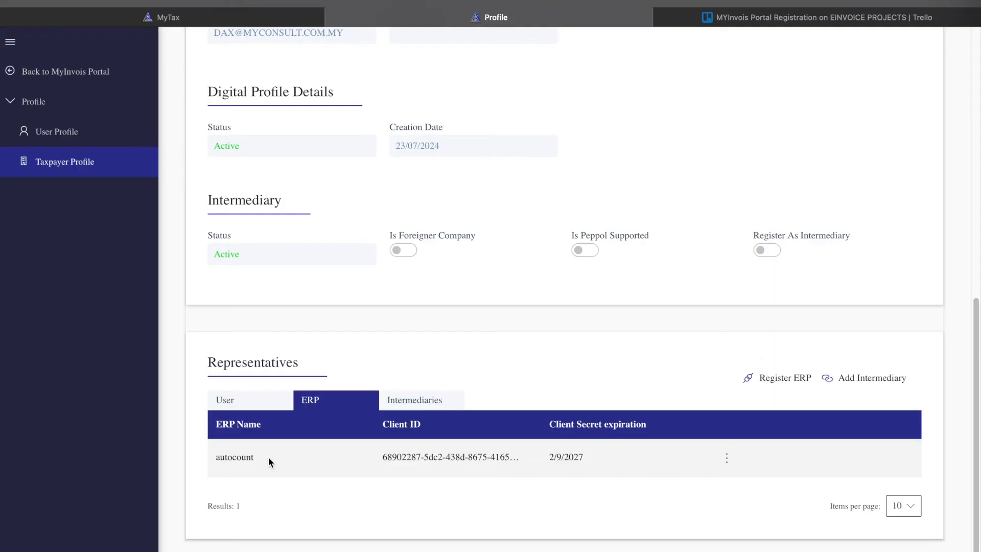
mouse_move(325, 458)
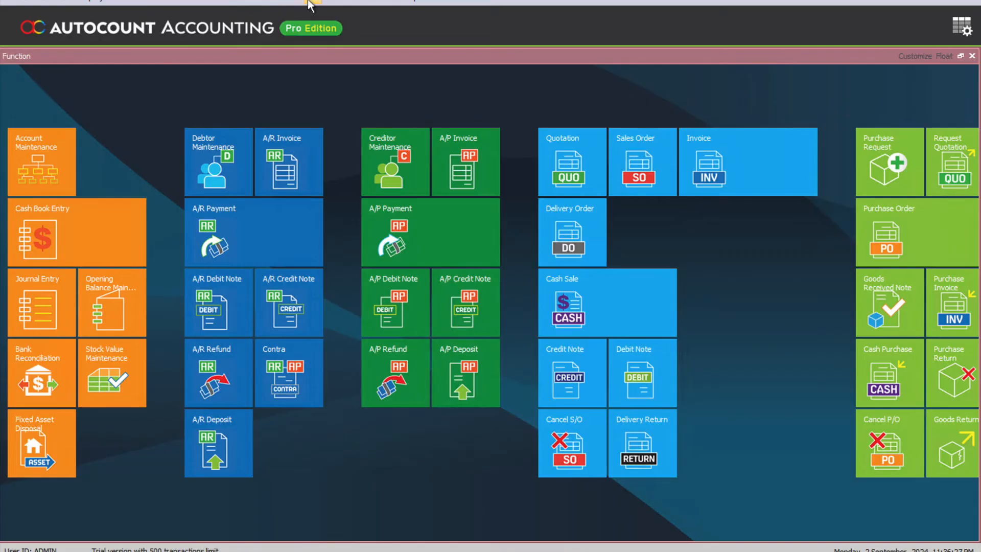
left_click(306, 1)
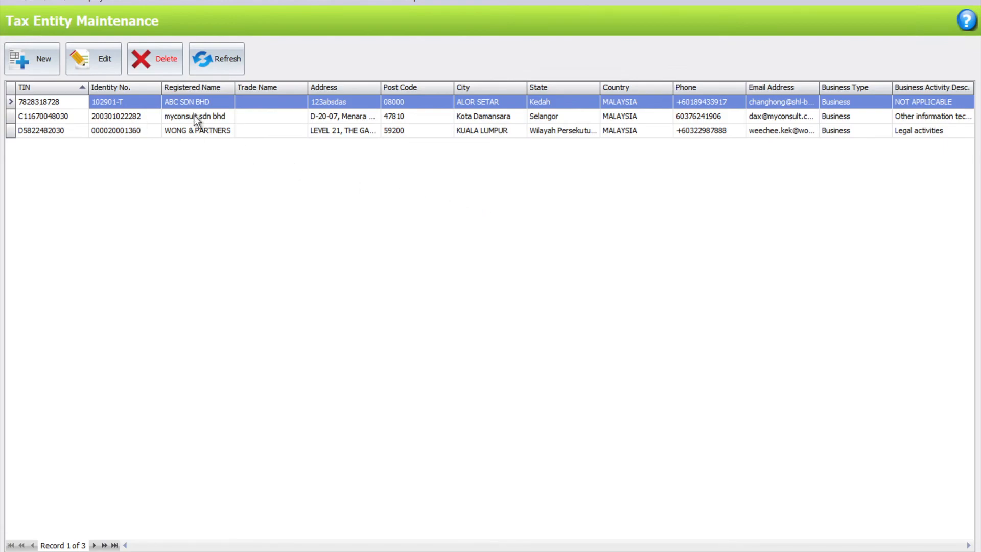
left_click(194, 115)
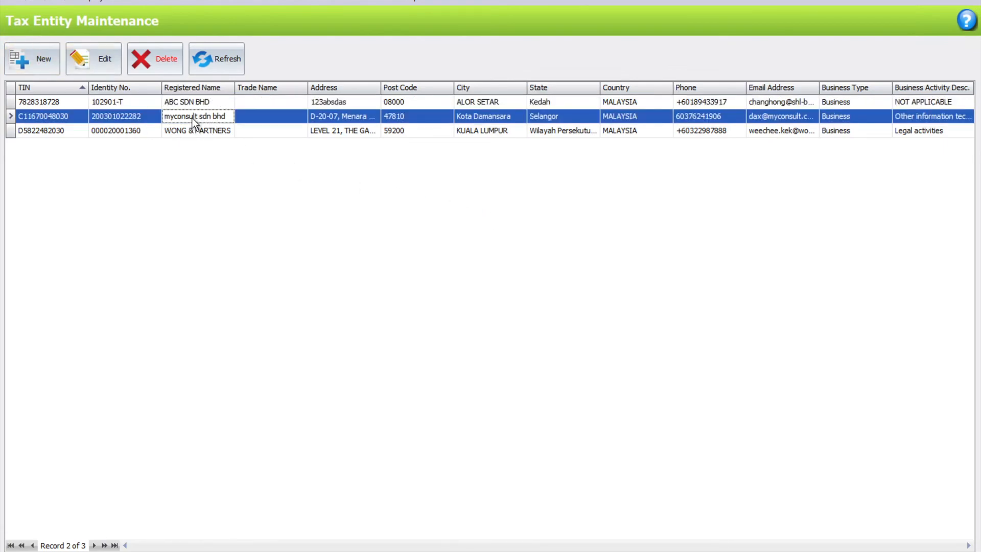
mouse_move(93, 58)
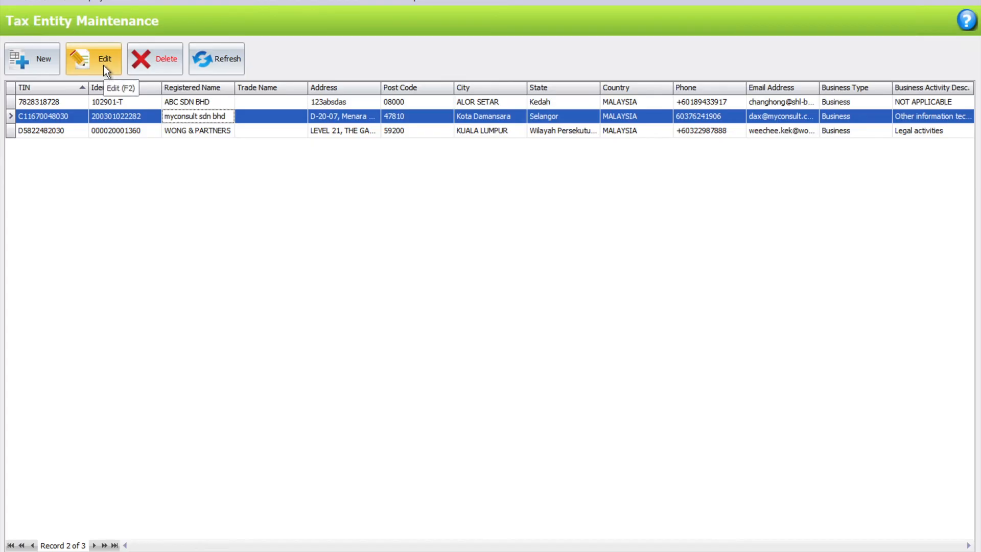
left_click(93, 59)
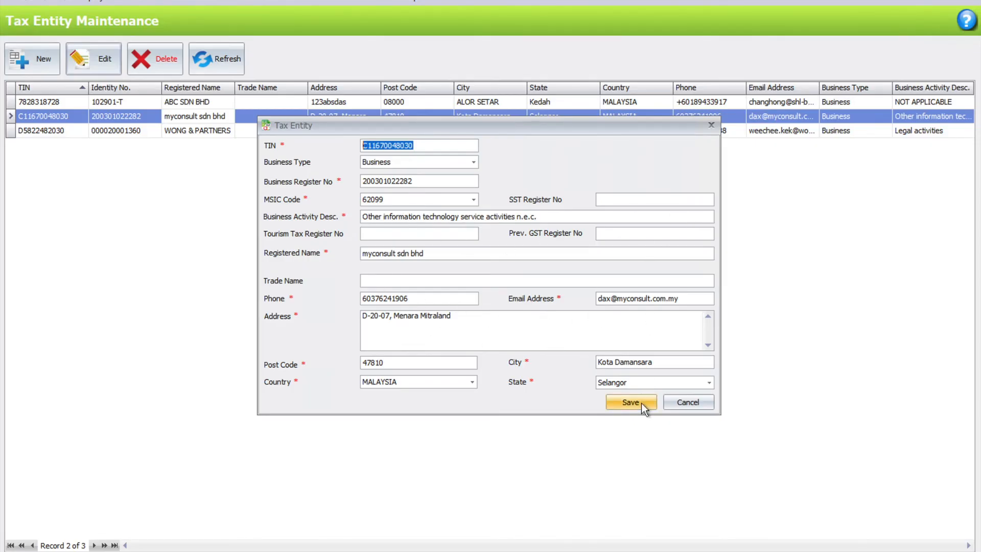
left_click(630, 403)
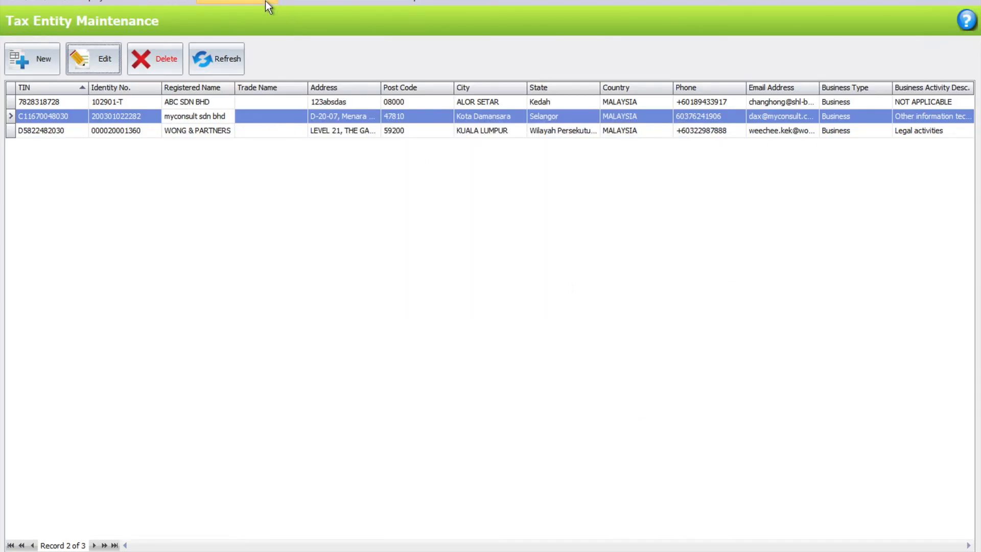
left_click(224, 1)
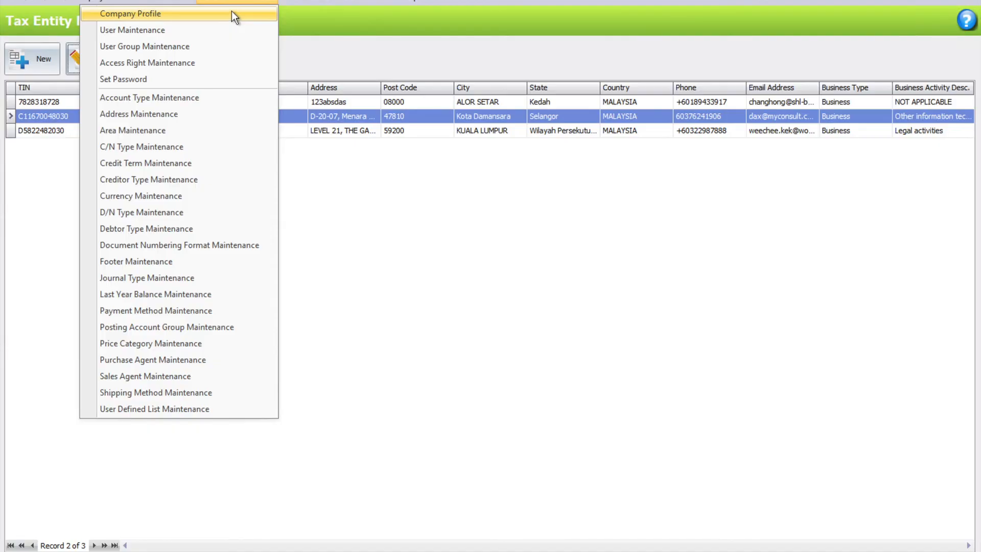
left_click(130, 13)
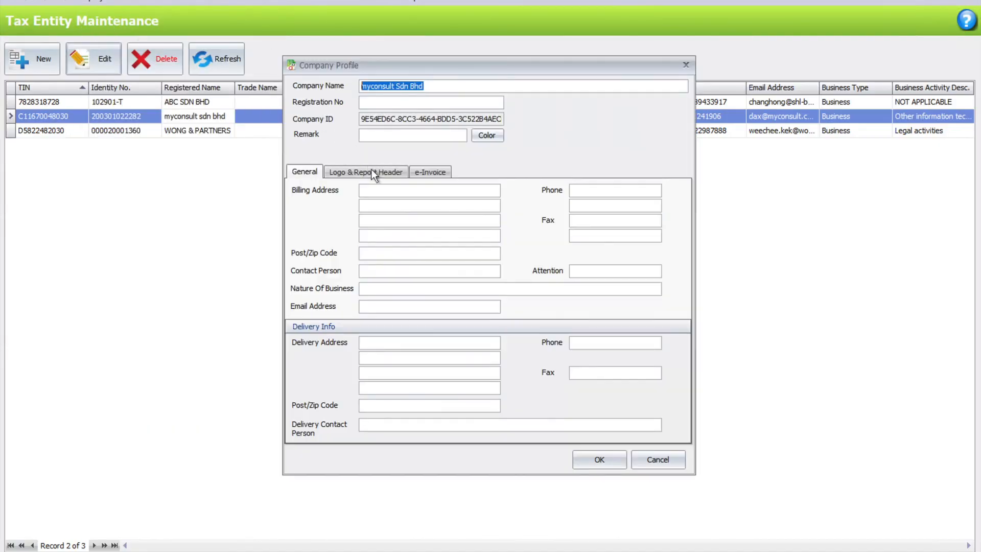
left_click(431, 172)
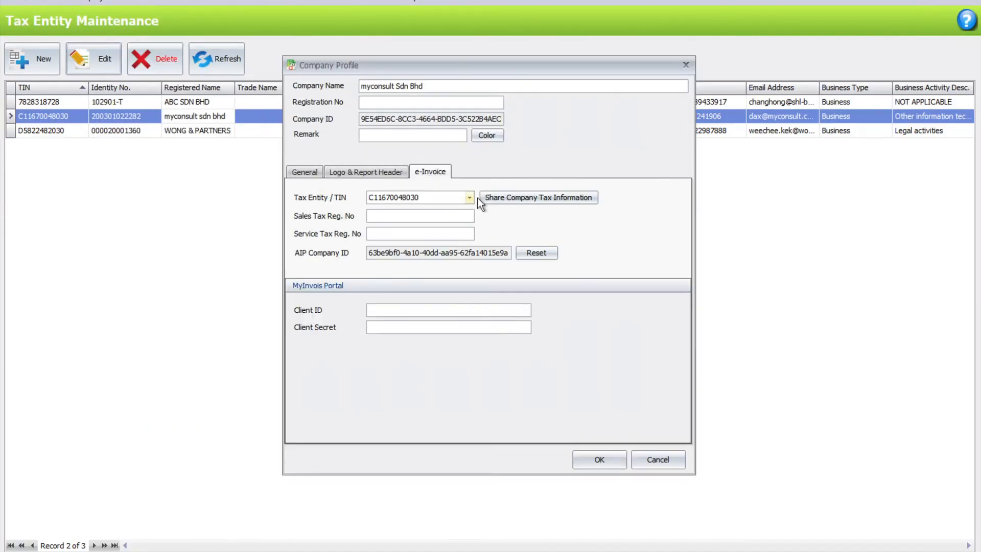
left_click(469, 197)
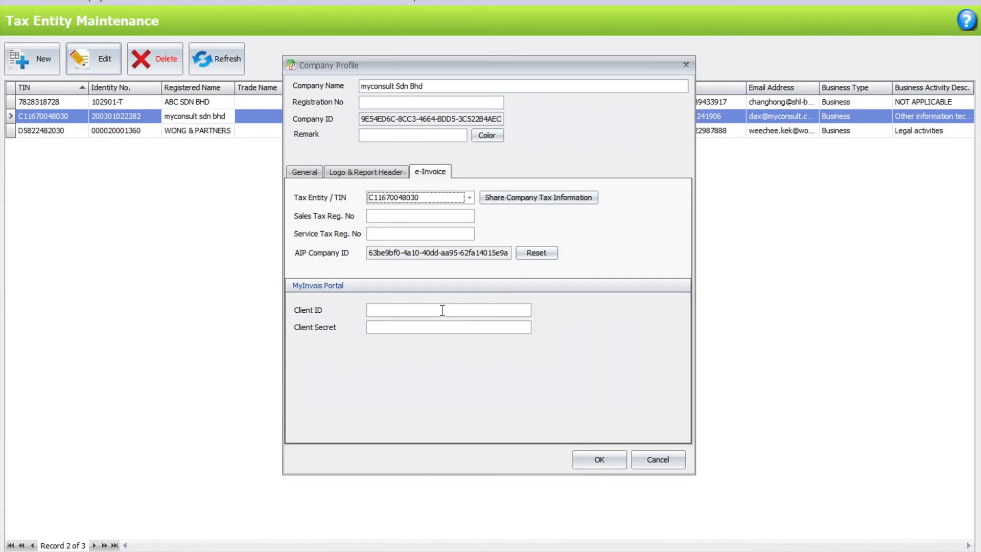
left_click(448, 309)
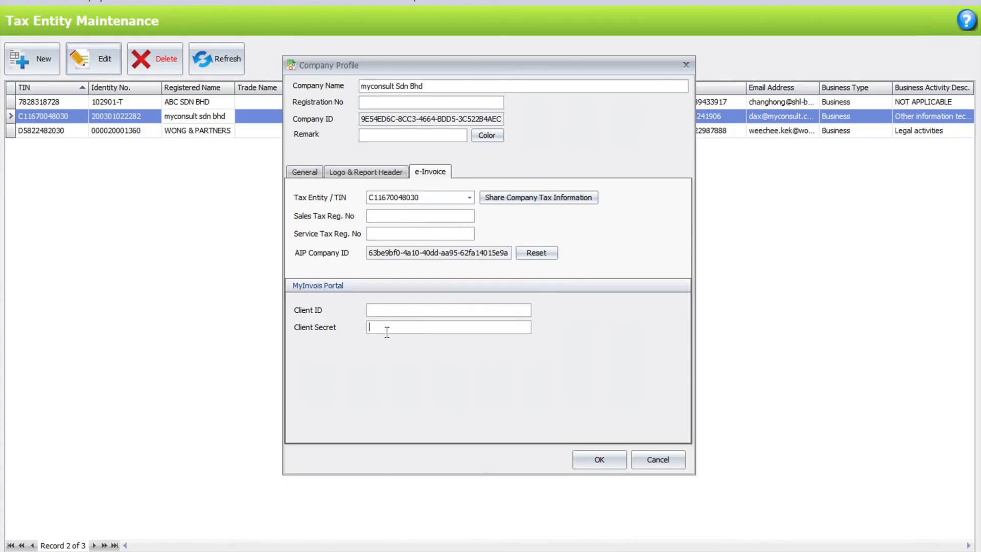
mouse_move(389, 313)
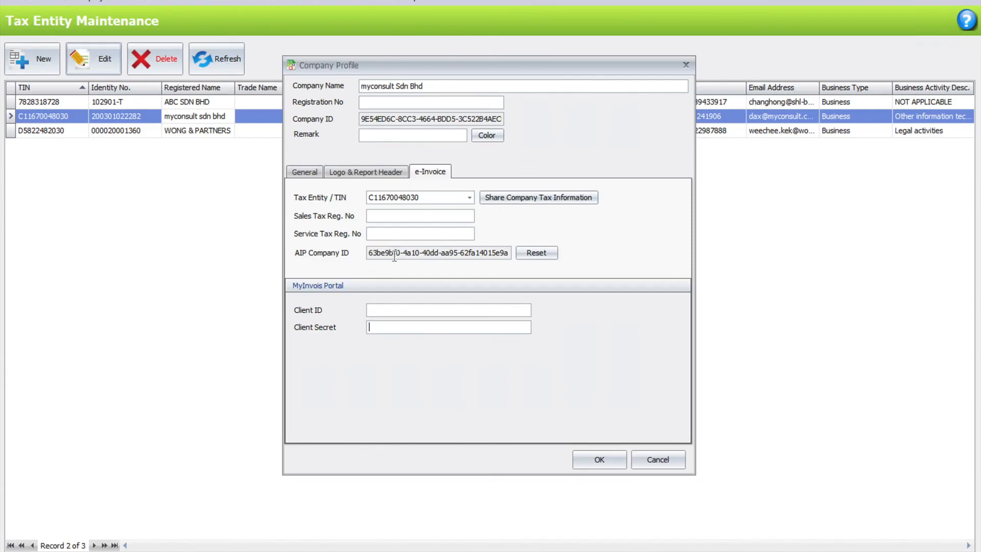
mouse_move(389, 262)
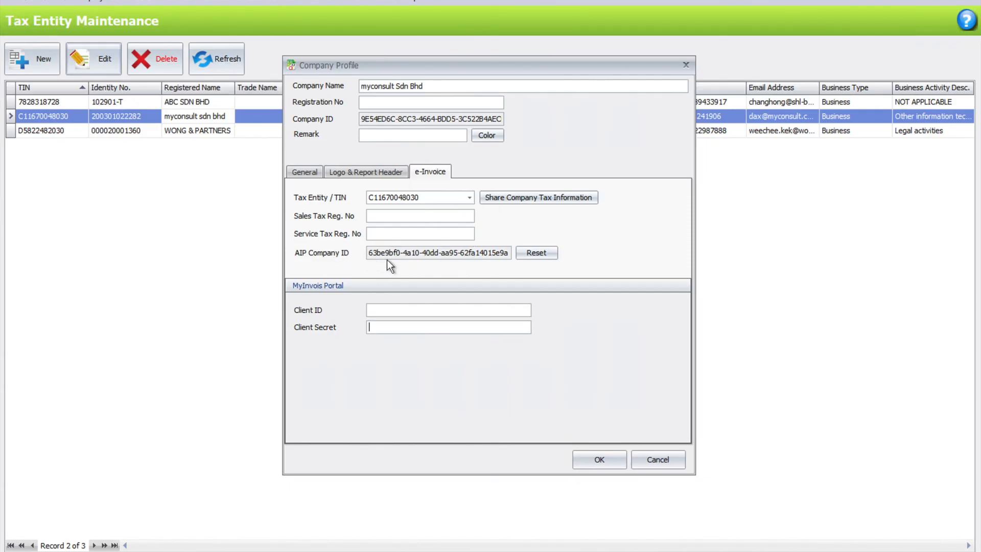